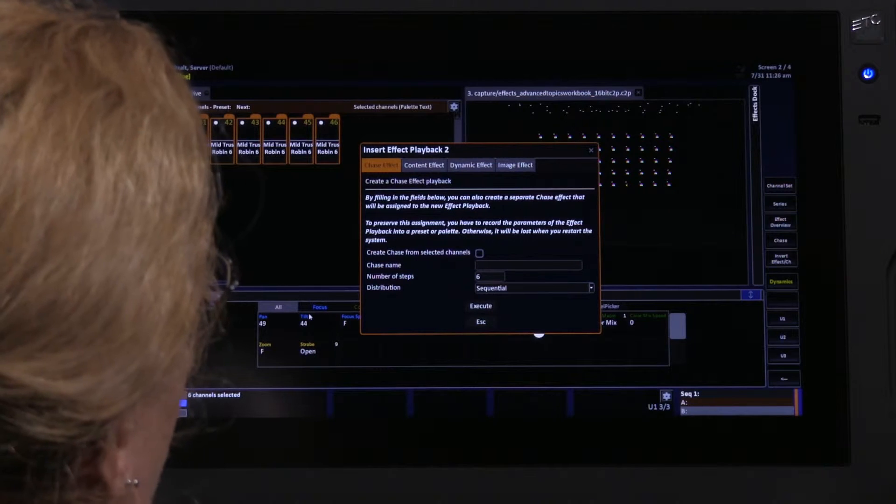
- Enable 'Create Chase from selected channels' and name the chase Bob
click(478, 253)
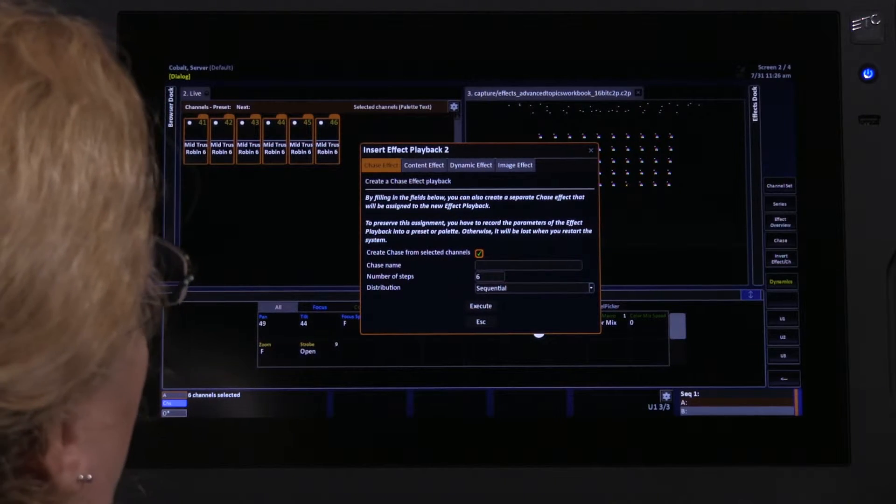
click(528, 264)
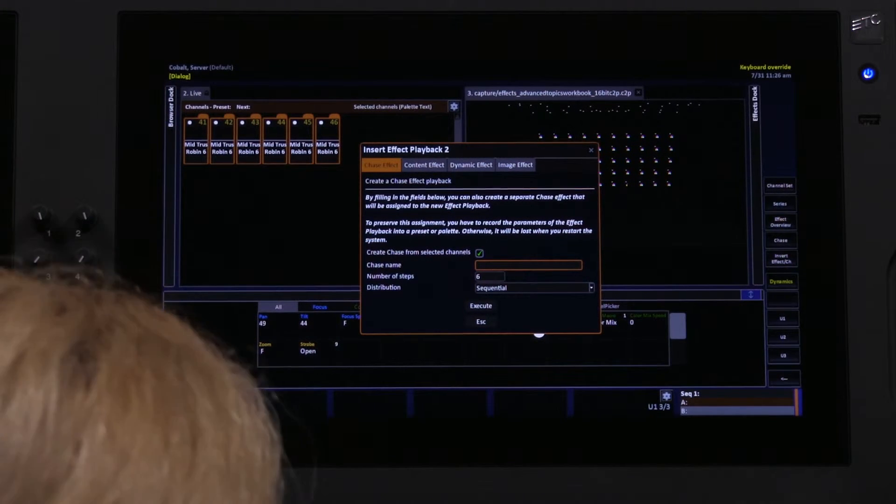
text(Bob)
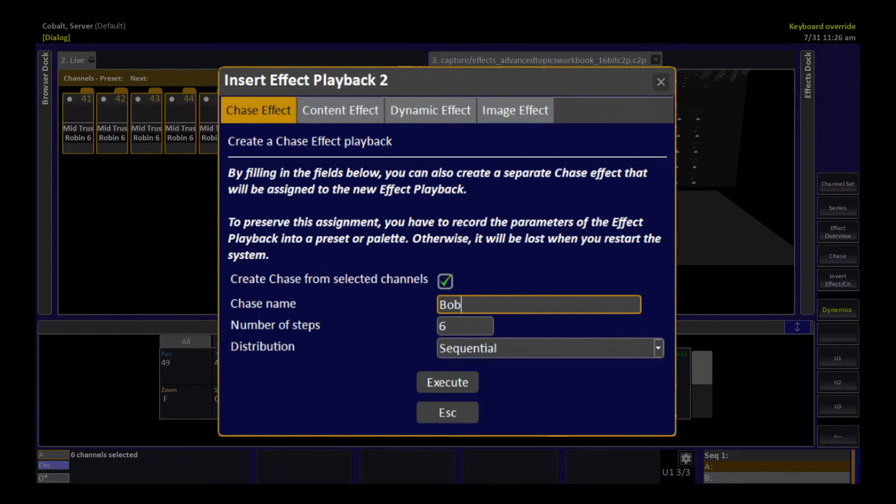
click(465, 326)
text(3)
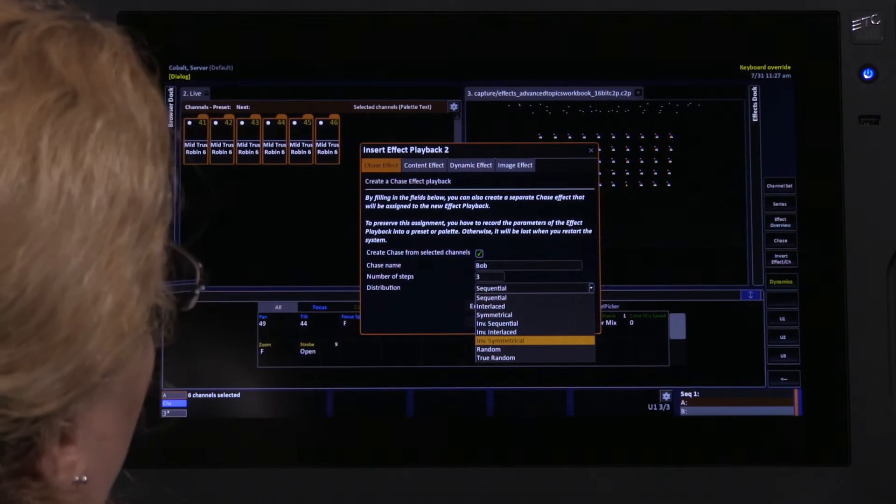
mouse_move(489, 349)
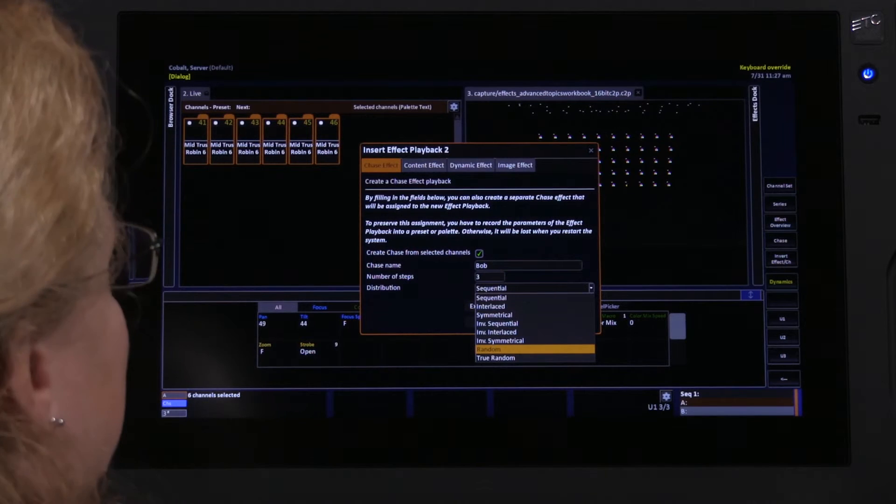
mouse_move(494, 358)
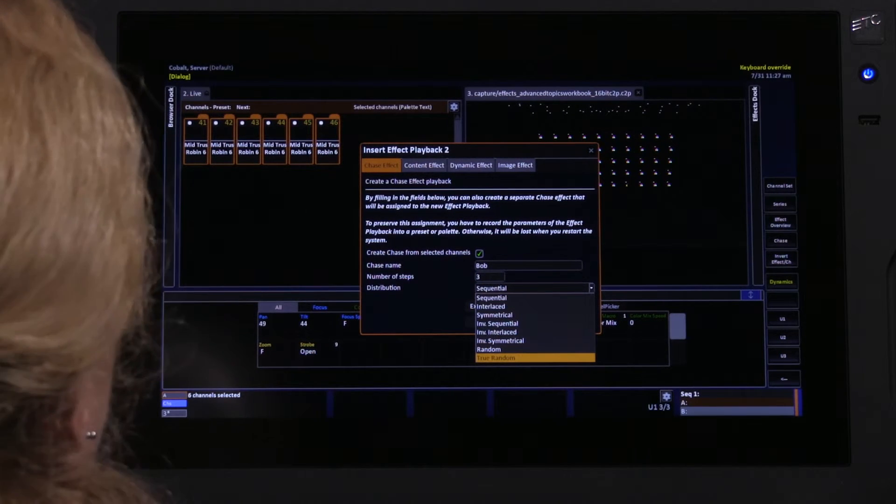
mouse_move(505, 349)
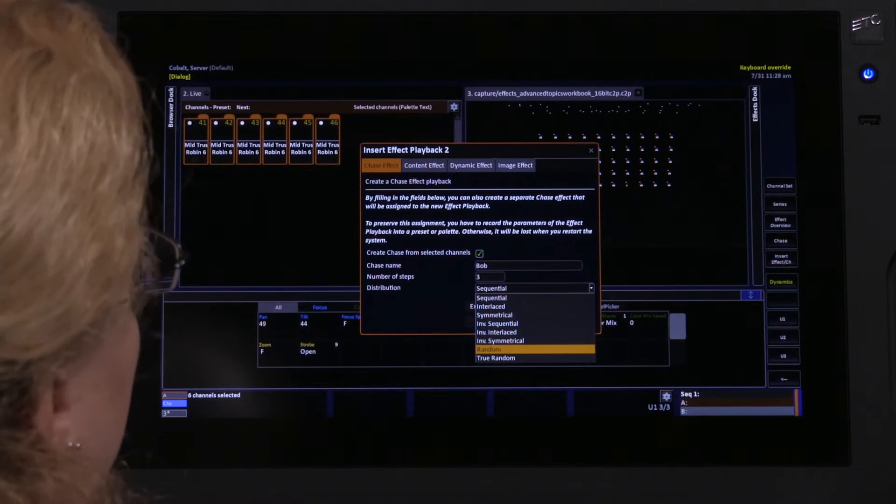
mouse_move(496, 357)
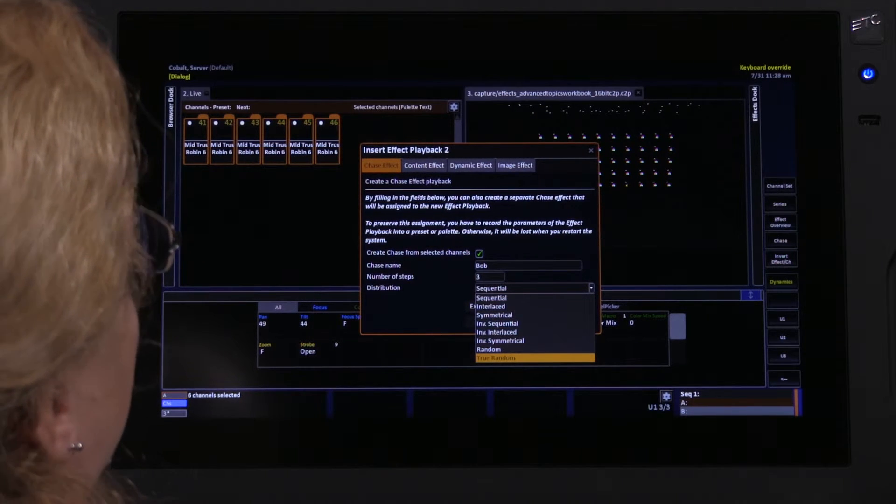